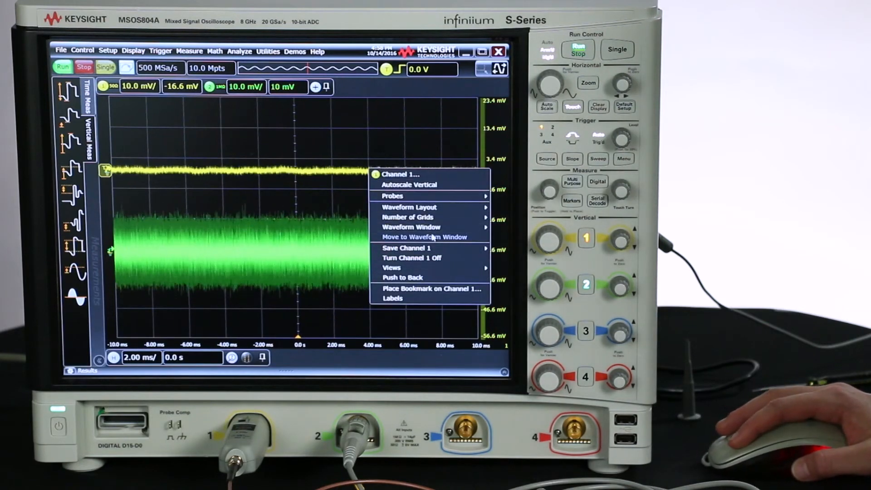
mouse_move(408, 217)
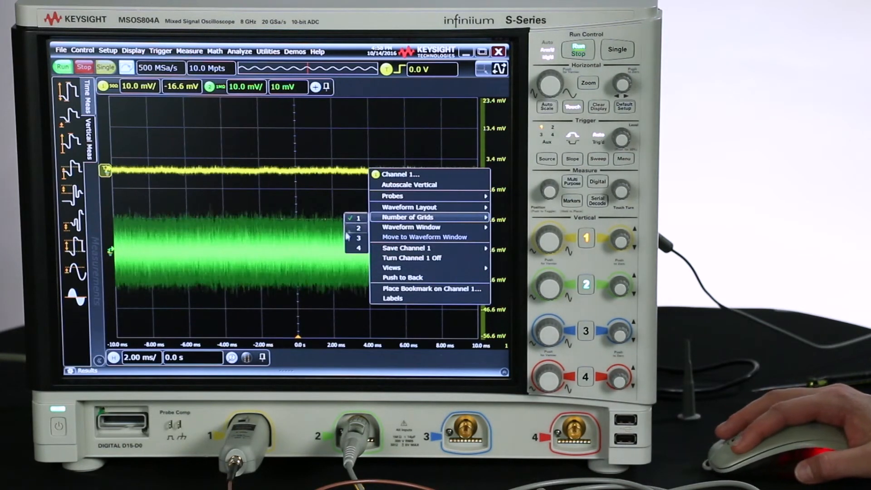
- Set the number of display grids to 2, giving channel 1 its own upper grid
click(359, 228)
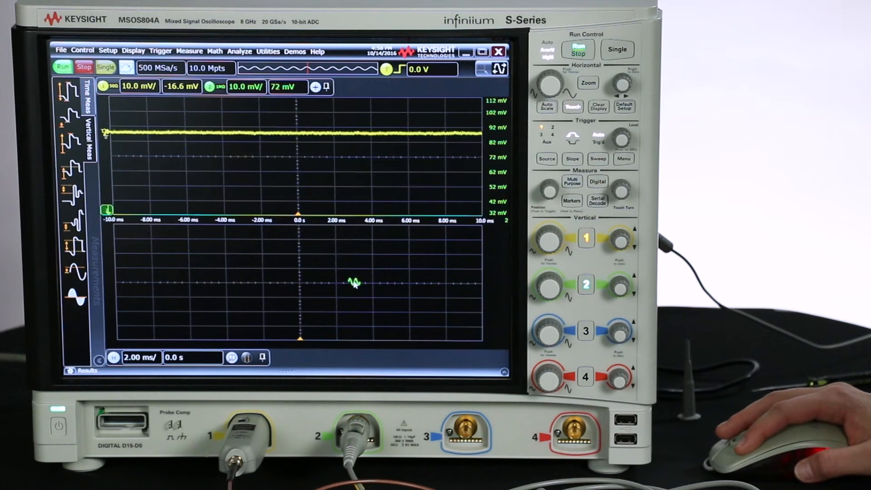